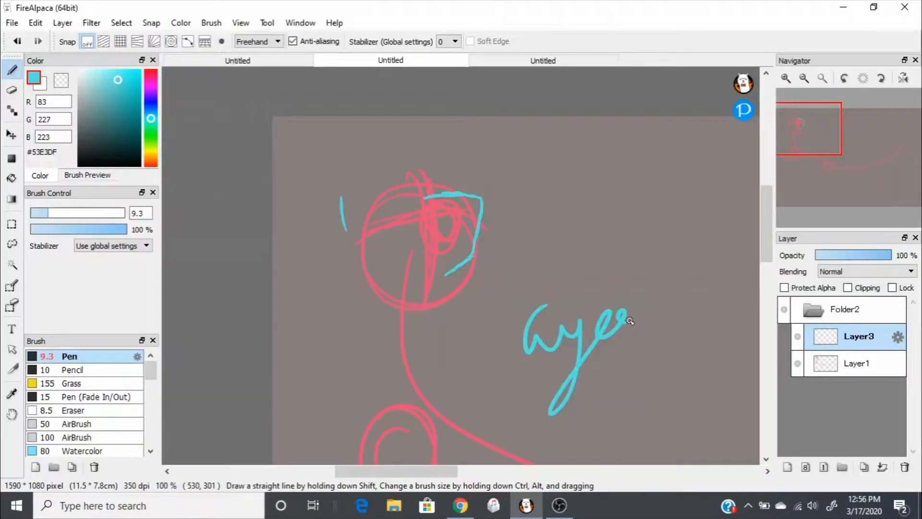
Switch from the head sketch to the browser playing the Spider-Verse soundtrack
{"action": "left_click", "coordinate": [461, 505]}
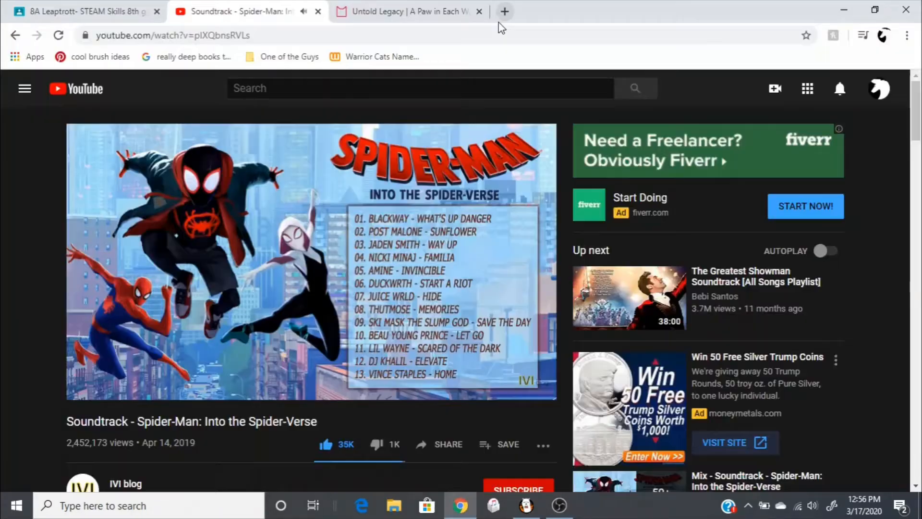
Return to FireAlpaca to sketch the full standing body in cyan over the pink guides
{"action": "left_click", "coordinate": [505, 10]}
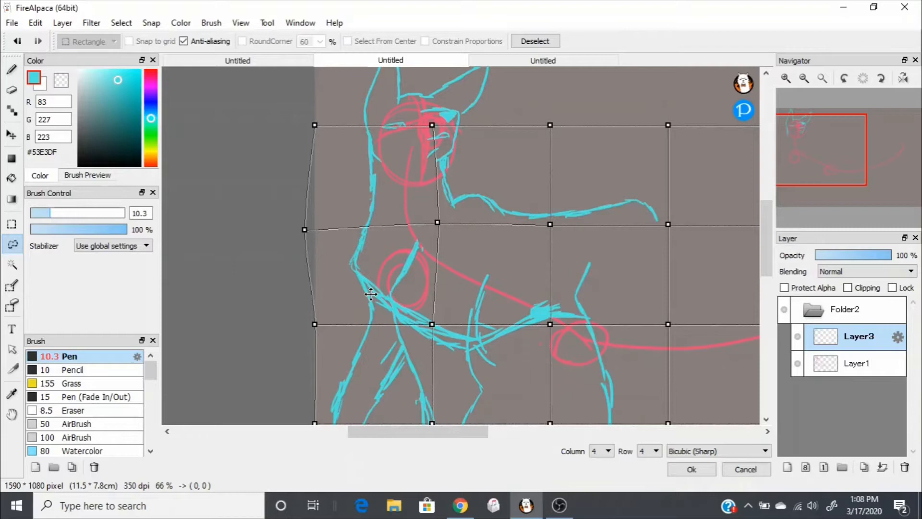
Trace the sketch with dark-brown Pen line art on the new Layer4
{"action": "left_click", "coordinate": [460, 506]}
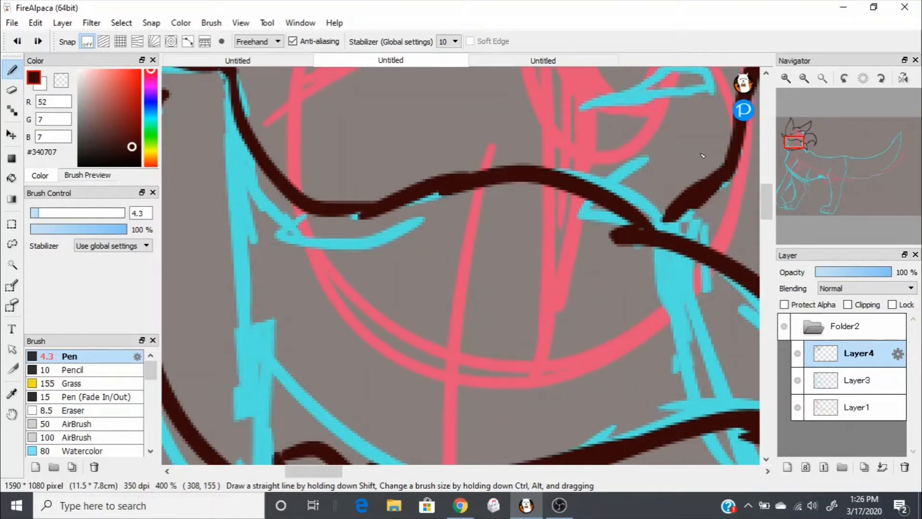
{"action": "left_click", "coordinate": [460, 506]}
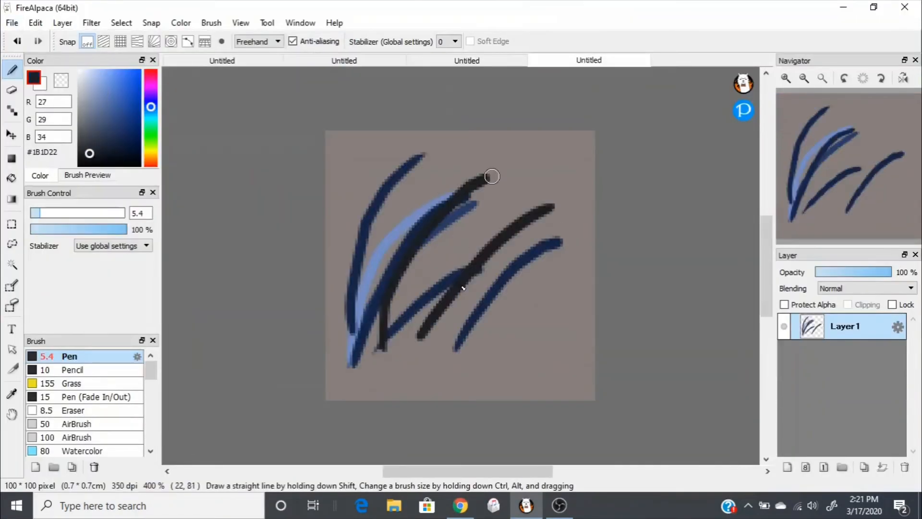
Draw dark blue and black tapered fur-sample strokes on a small 100x100 canvas
{"action": "left_click", "coordinate": [467, 60]}
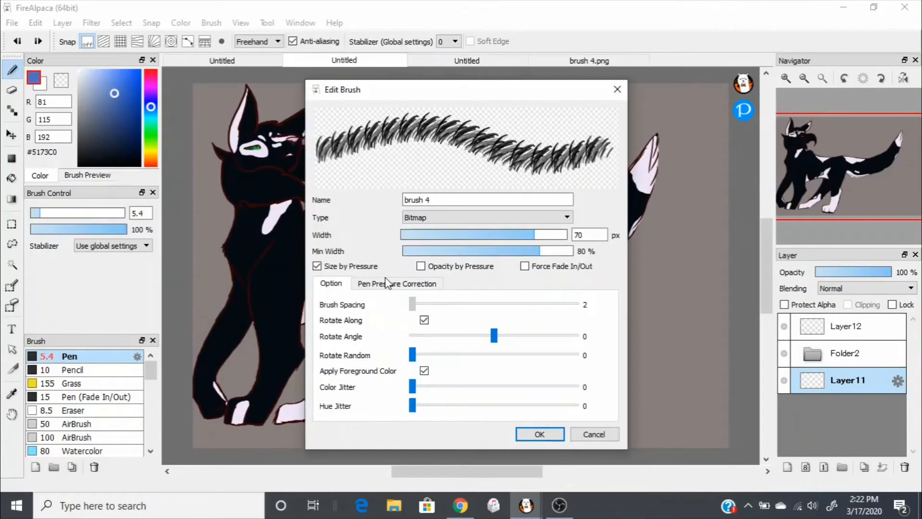
Confirm the Bitmap 'brush 4' fur brush, then undo the test stroke with Ctrl+Z
{"action": "left_click", "coordinate": [539, 434]}
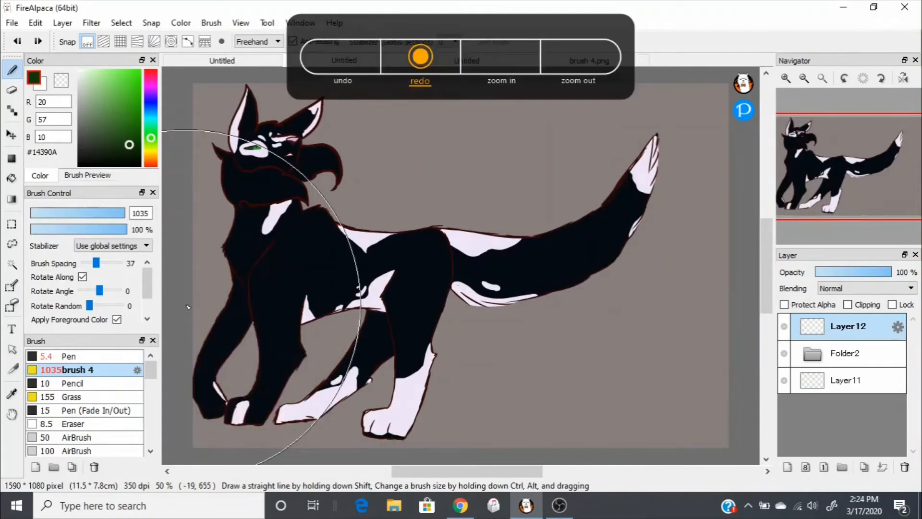
{"action": "left_click", "coordinate": [343, 56]}
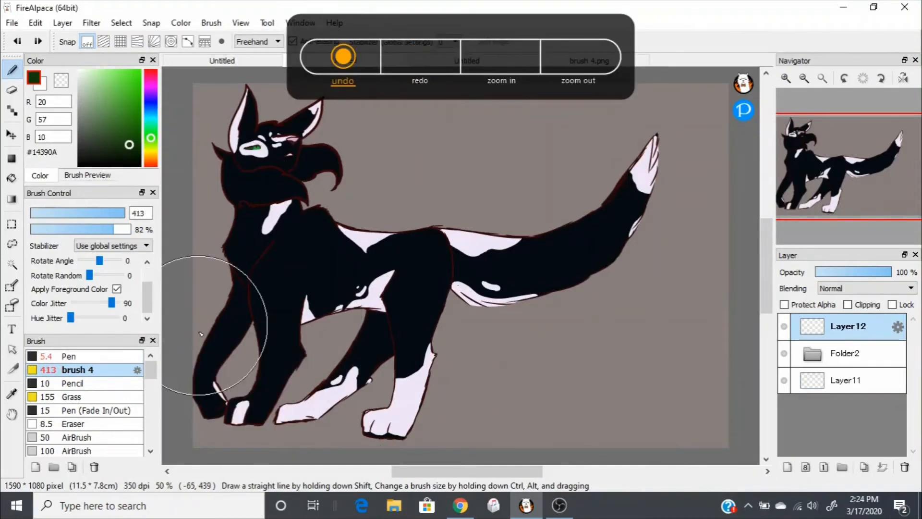